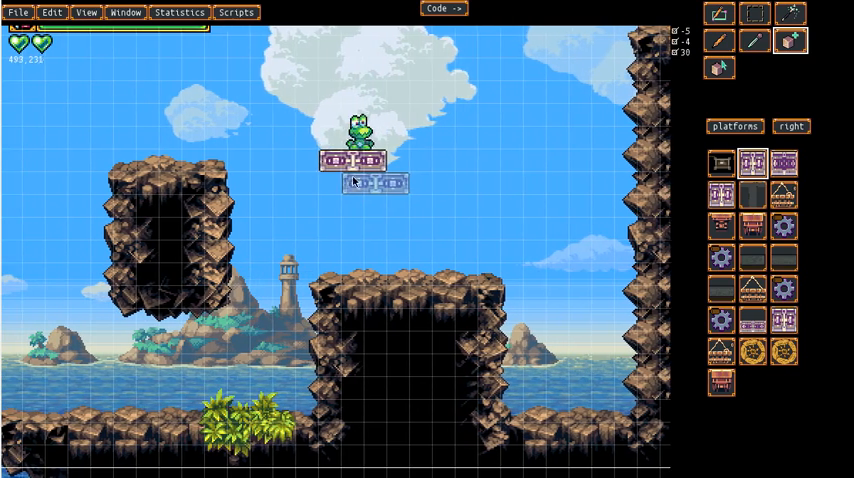
Step: Select the moving platform and set its move speed to 8
{"action": "left_click", "coordinate": [358, 160]}
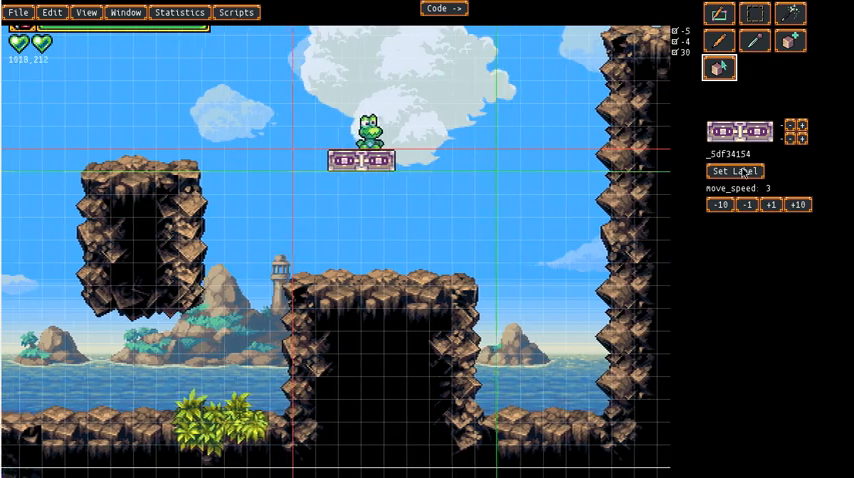
{"action": "left_click", "coordinate": [770, 204]}
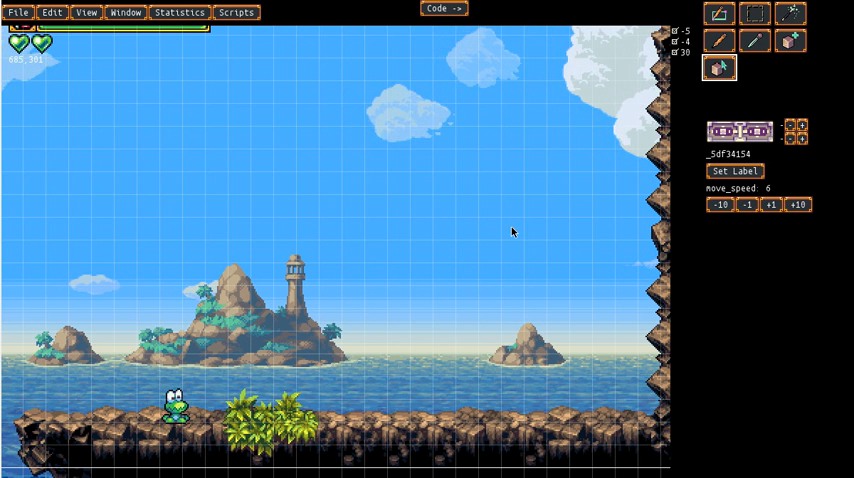
{"action": "mouse_move", "coordinate": [728, 42]}
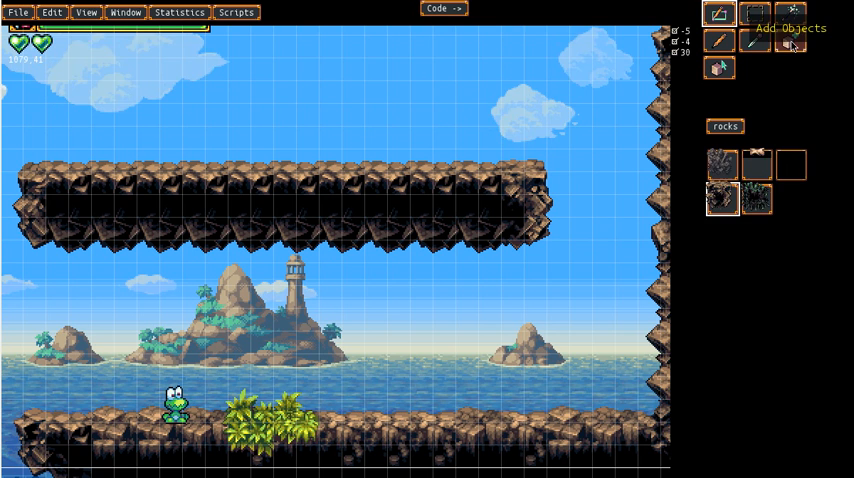
Step: Switch from tile painting to object placement, listing the object categories
{"action": "left_click", "coordinate": [790, 42]}
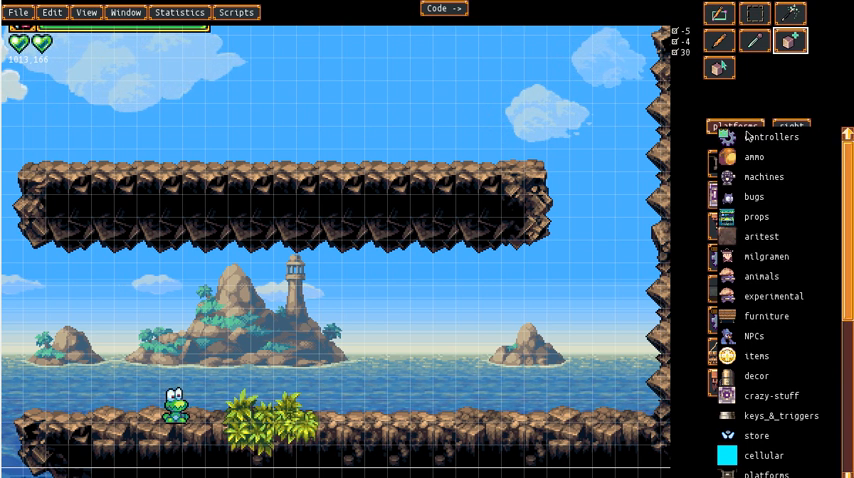
{"action": "mouse_move", "coordinate": [782, 224]}
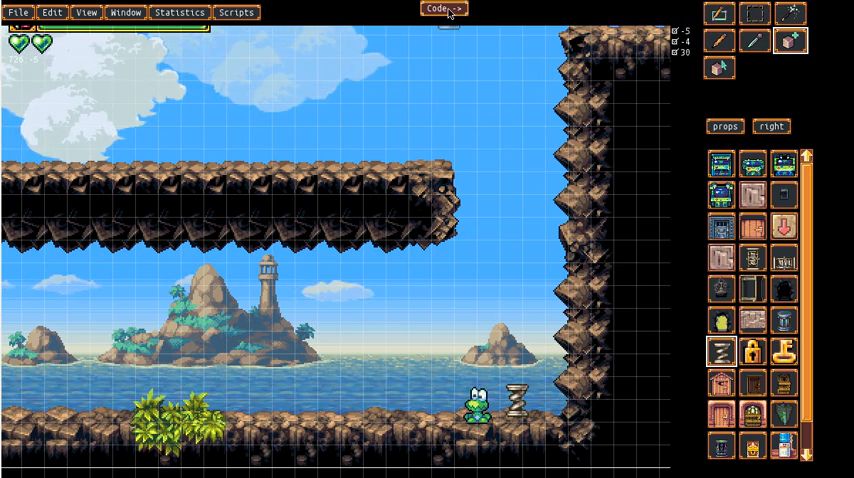
Step: Show the metal_spring object's code beside the scene to edit spring_amount
{"action": "left_click", "coordinate": [440, 8]}
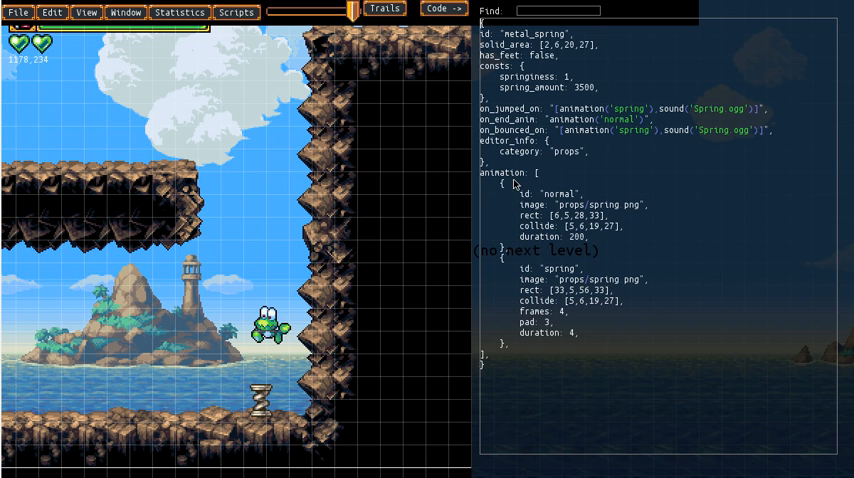
{"action": "mouse_move", "coordinate": [572, 266]}
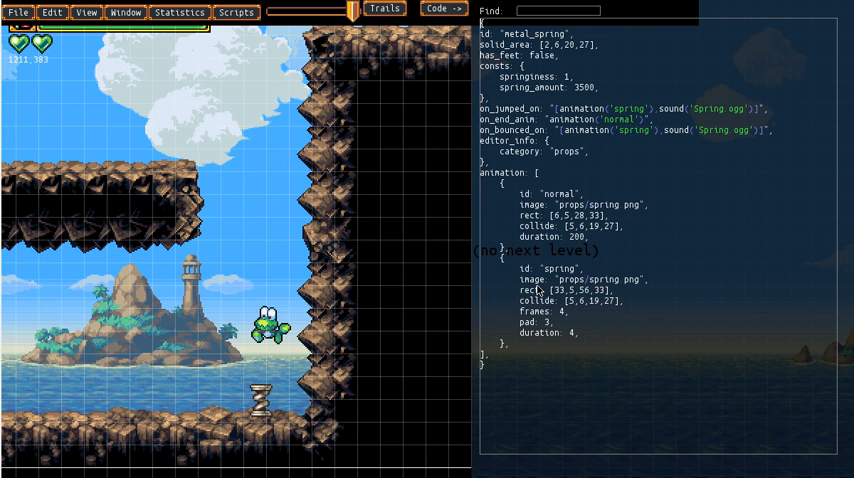
{"action": "mouse_move", "coordinate": [536, 130]}
{"action": "type", "text": "4"}
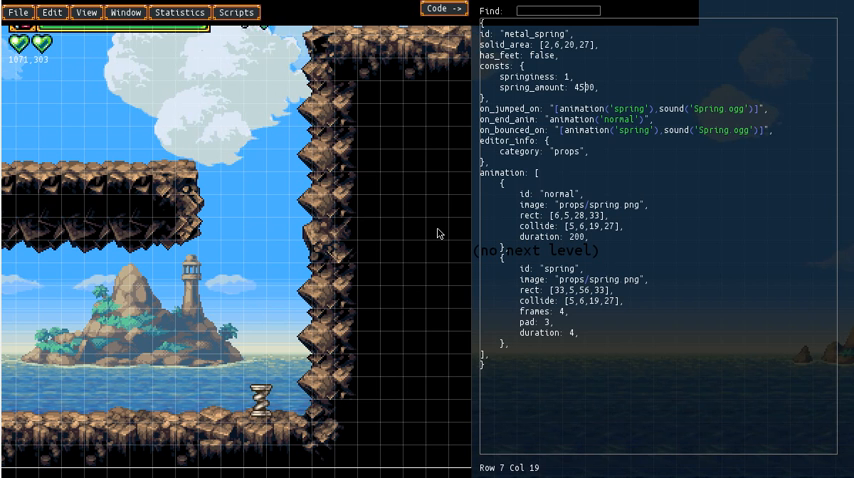
Step: Reopen the spring's code pane to retune spring_amount and test Frogatto's bounce
{"action": "left_click", "coordinate": [440, 8]}
{"action": "type", "text": "3"}
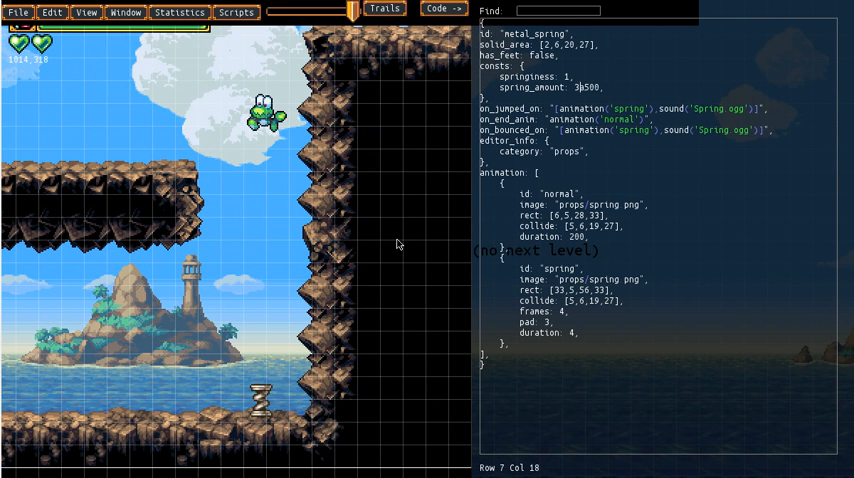
{"action": "mouse_move", "coordinate": [434, 232]}
{"action": "type", "text": "7"}
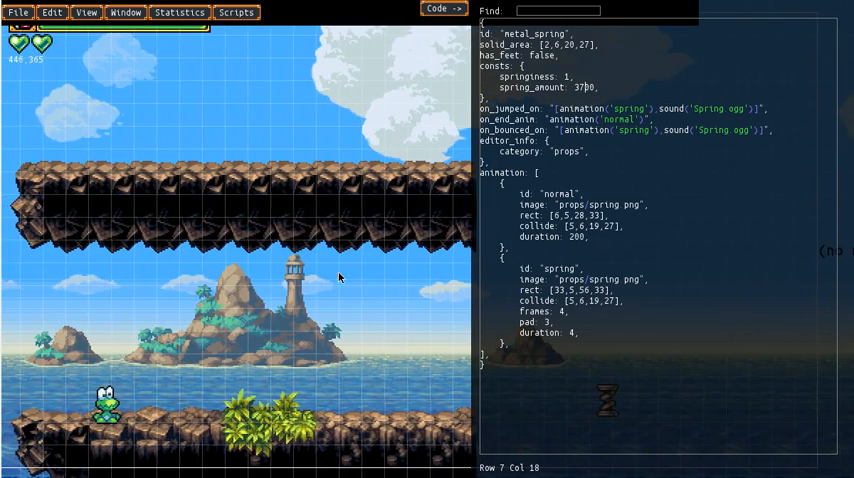
Step: Close the spring code and place a milgramen bunny ball thrower on the floating ledge, then select it
{"action": "left_click", "coordinate": [444, 8]}
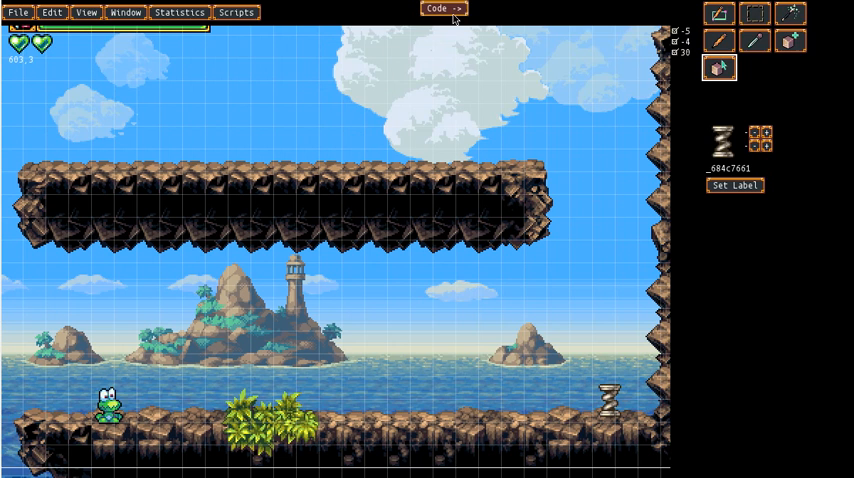
{"action": "left_click", "coordinate": [792, 40]}
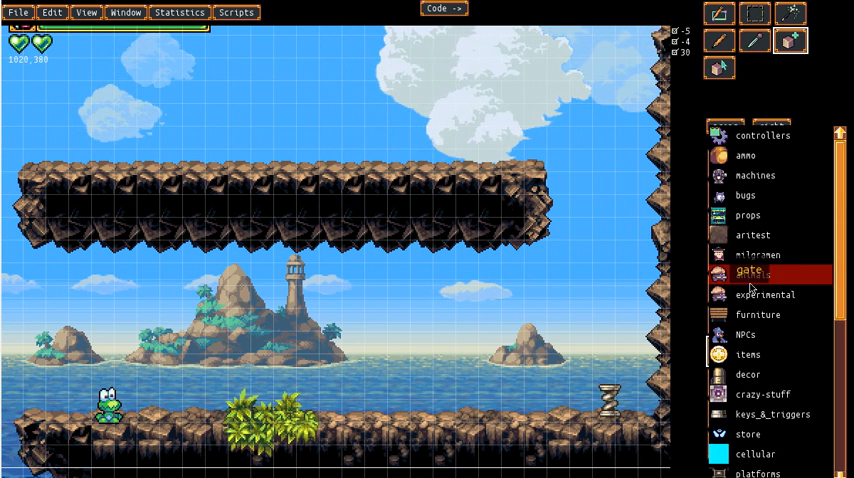
{"action": "left_click", "coordinate": [758, 254]}
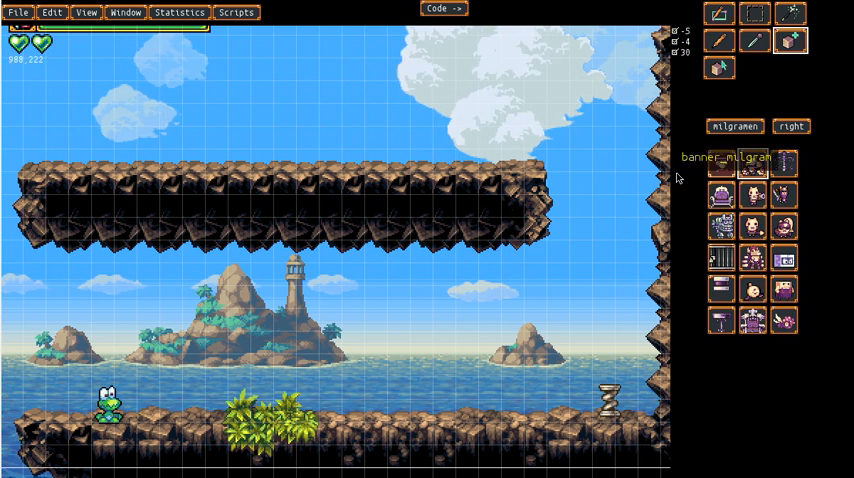
{"action": "left_click", "coordinate": [788, 126]}
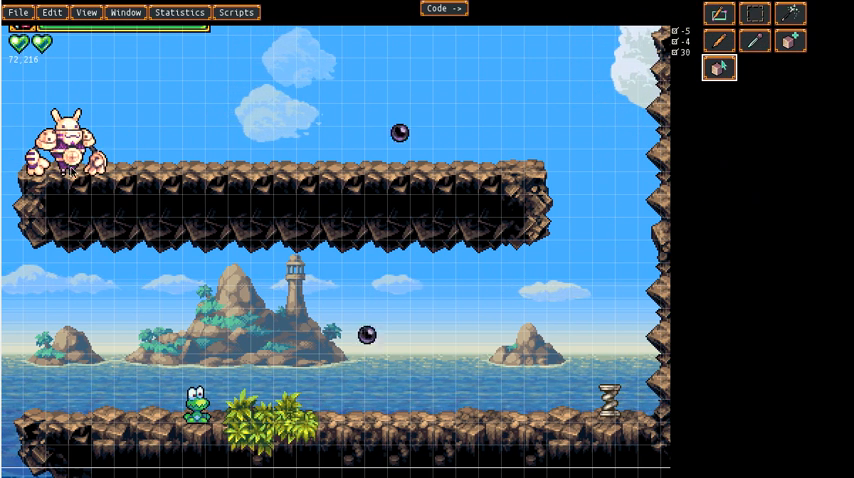
{"action": "left_click", "coordinate": [76, 140]}
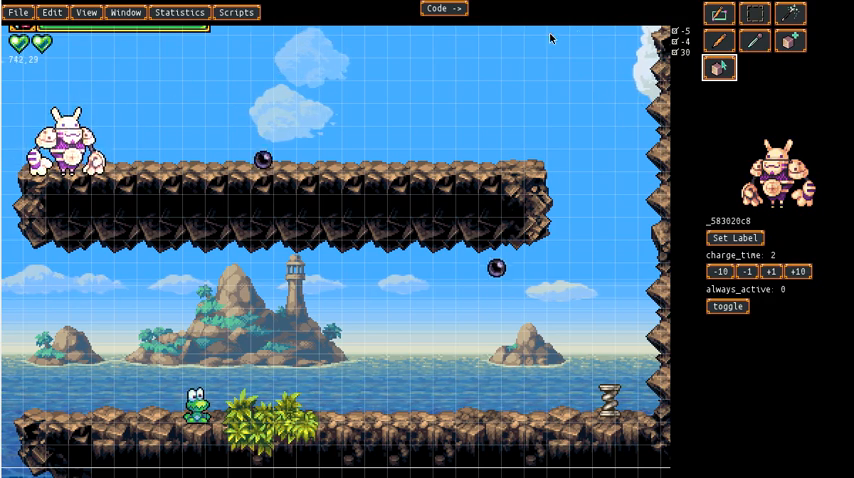
Step: Show the bunny_ball_tosser code and scroll to its ball-throwing values
{"action": "left_click", "coordinate": [444, 8]}
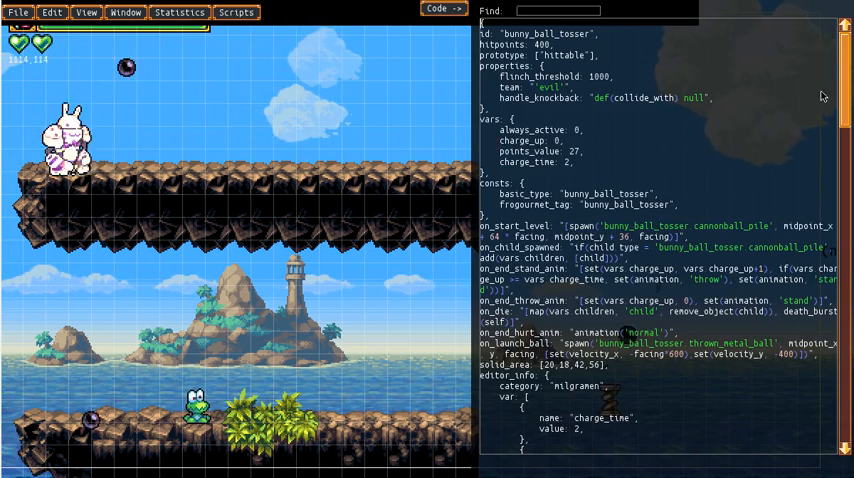
{"action": "scroll", "scroll_direction": "down", "scroll_amount": 3}
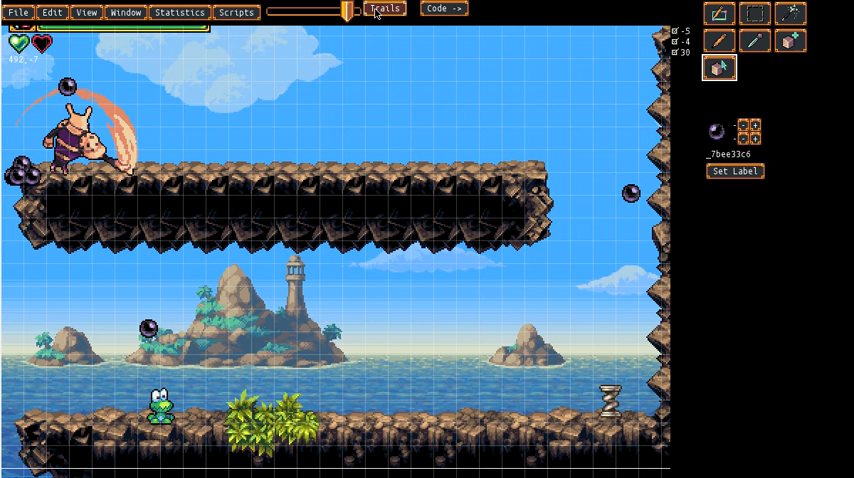
Step: Toggle the editor control so arcing trails trace the thrown orbs' flight paths
{"action": "left_click", "coordinate": [384, 8]}
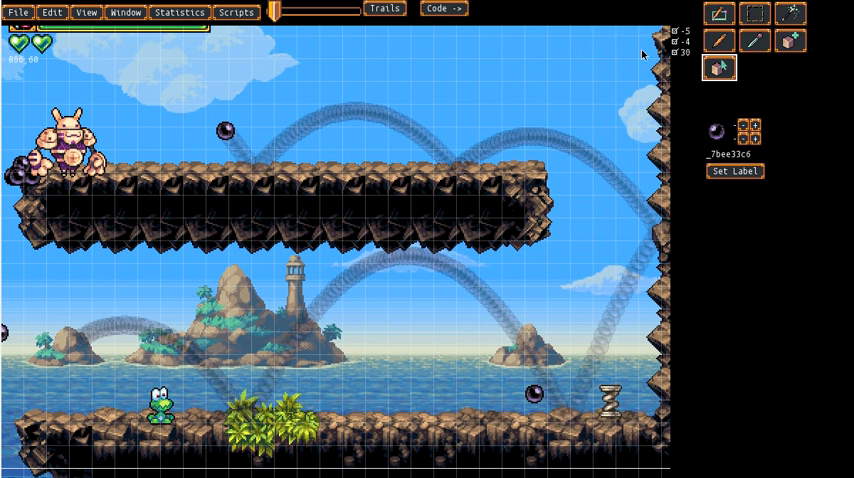
{"action": "mouse_move", "coordinate": [728, 20]}
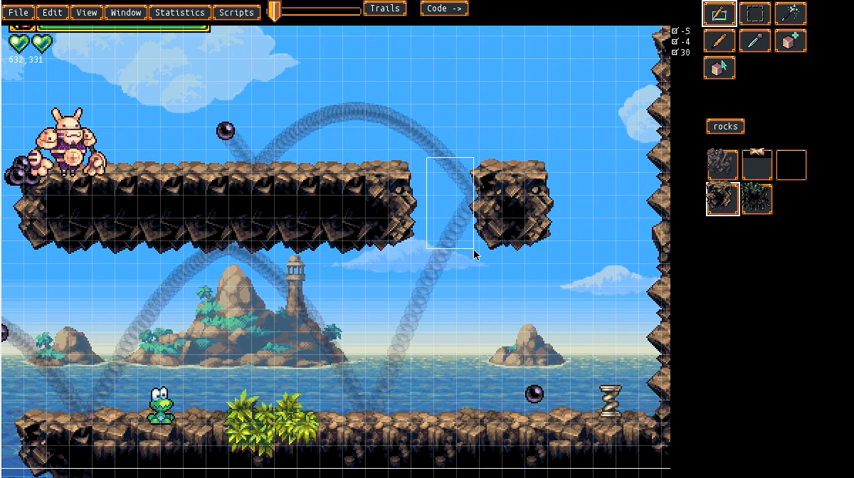
{"action": "mouse_move", "coordinate": [392, 344]}
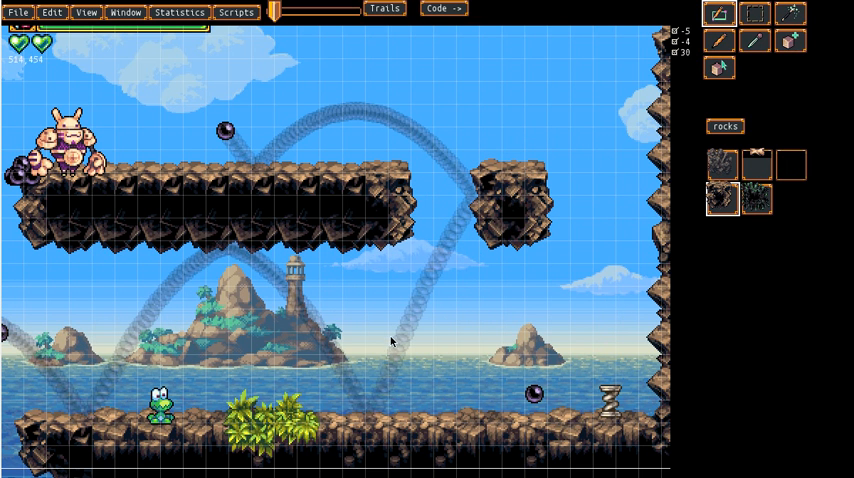
{"action": "mouse_move", "coordinate": [482, 154]}
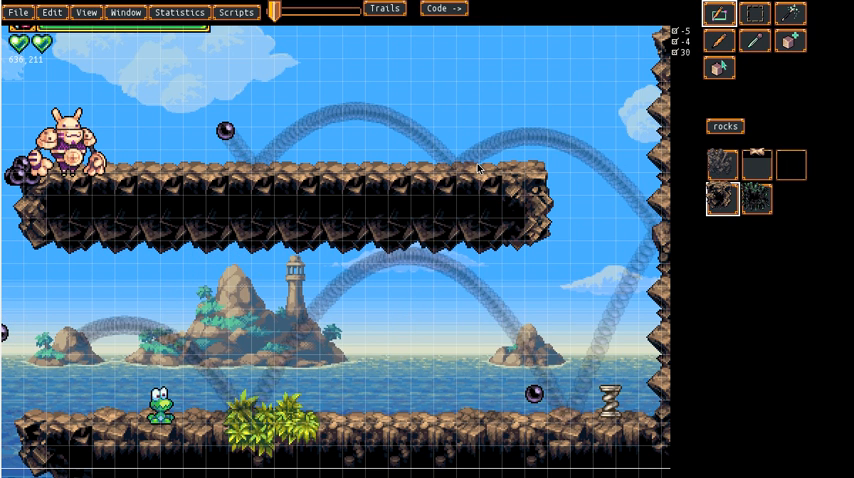
{"action": "mouse_move", "coordinate": [334, 406]}
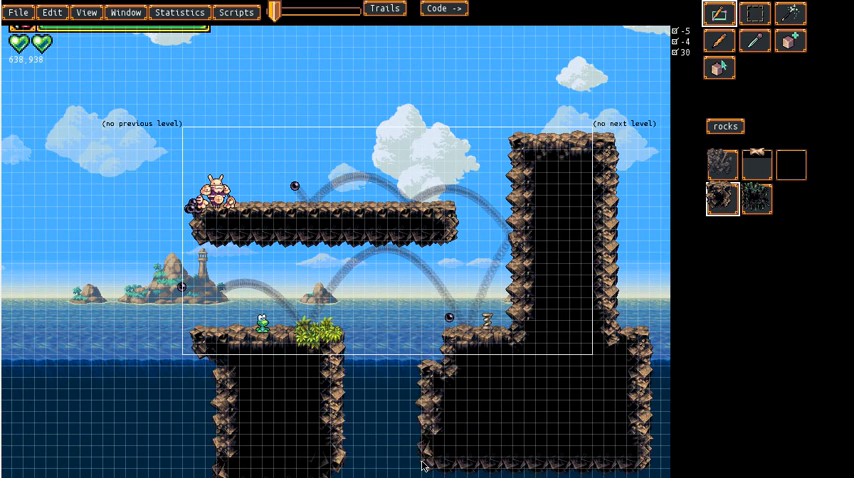
{"action": "mouse_move", "coordinate": [420, 284]}
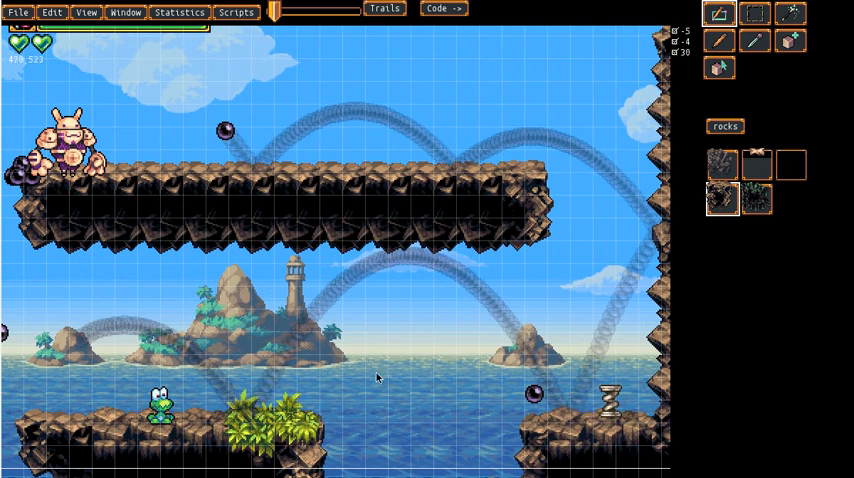
{"action": "mouse_move", "coordinate": [276, 156]}
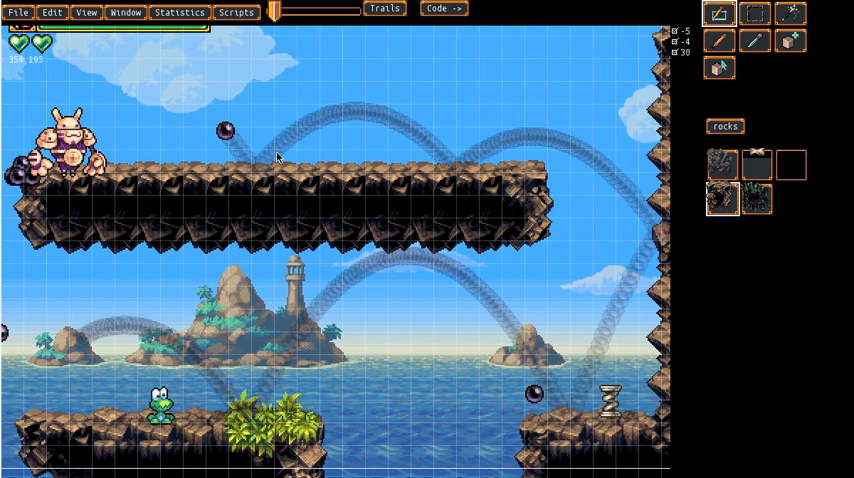
{"action": "mouse_move", "coordinate": [470, 44]}
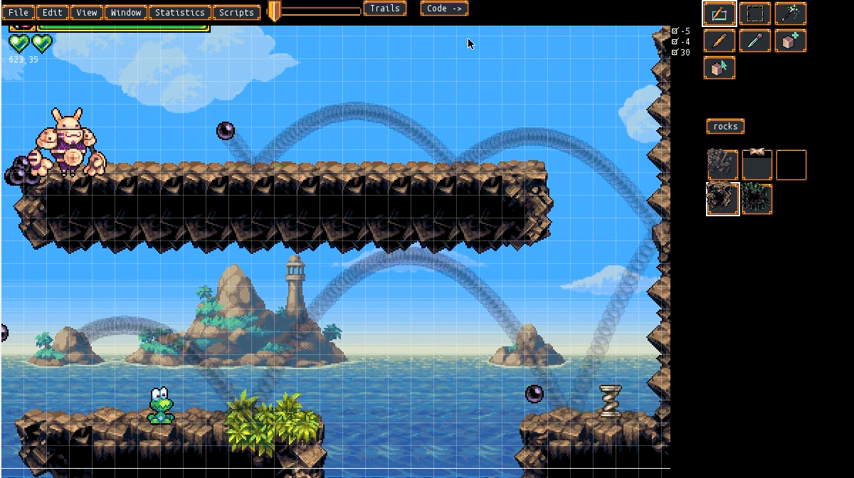
{"action": "mouse_move", "coordinate": [428, 188]}
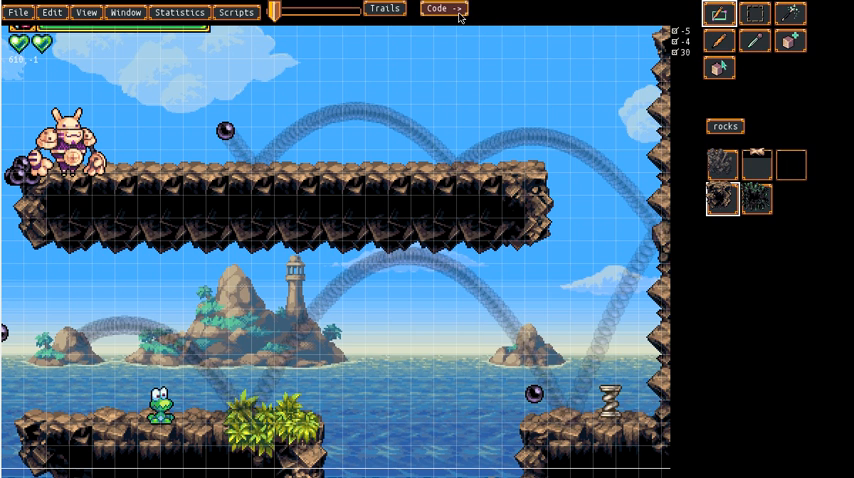
Step: Show the thrown_metal_ball object's script and scroll to its on_collide handler
{"action": "left_click", "coordinate": [438, 8]}
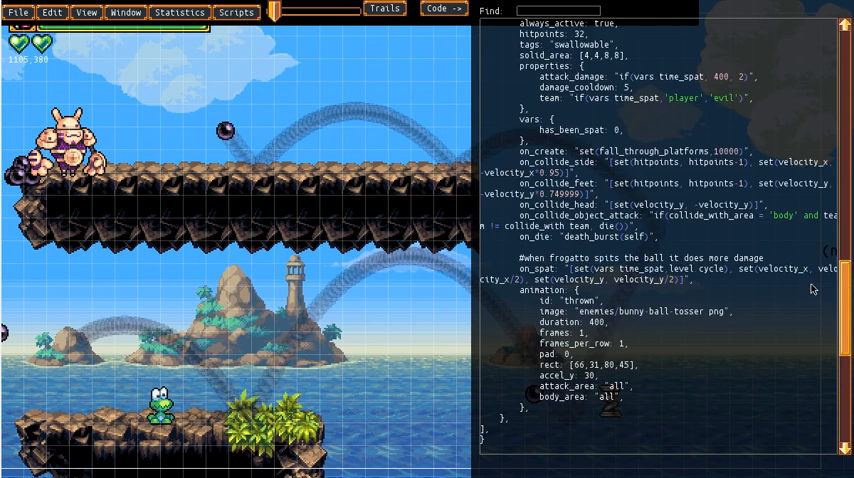
{"action": "scroll", "scroll_direction": "down", "scroll_amount": 3}
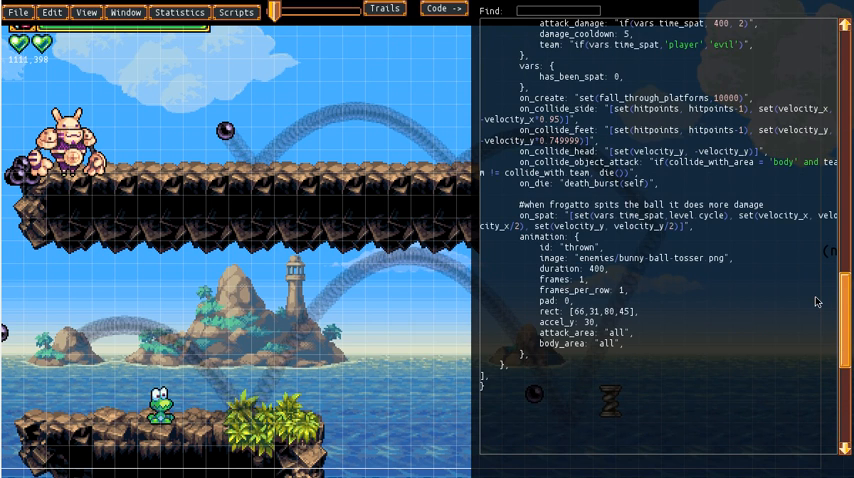
{"action": "scroll", "scroll_direction": "up", "scroll_amount": 3}
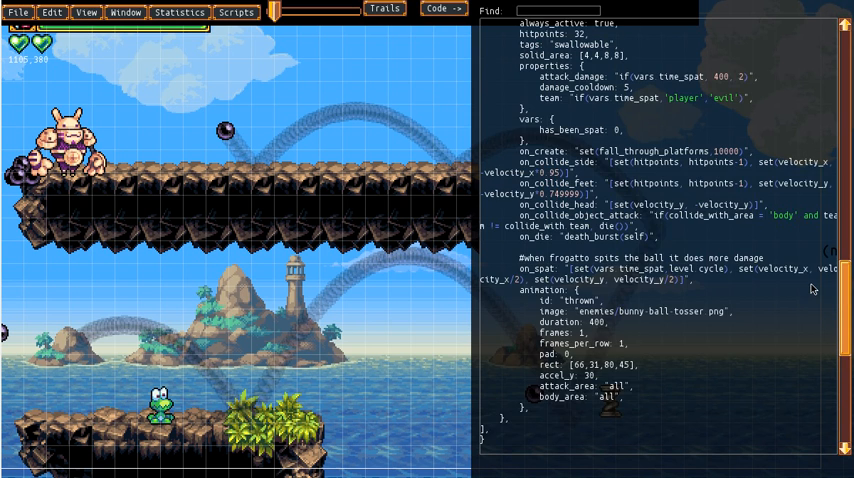
{"action": "scroll", "scroll_direction": "up", "scroll_amount": 3}
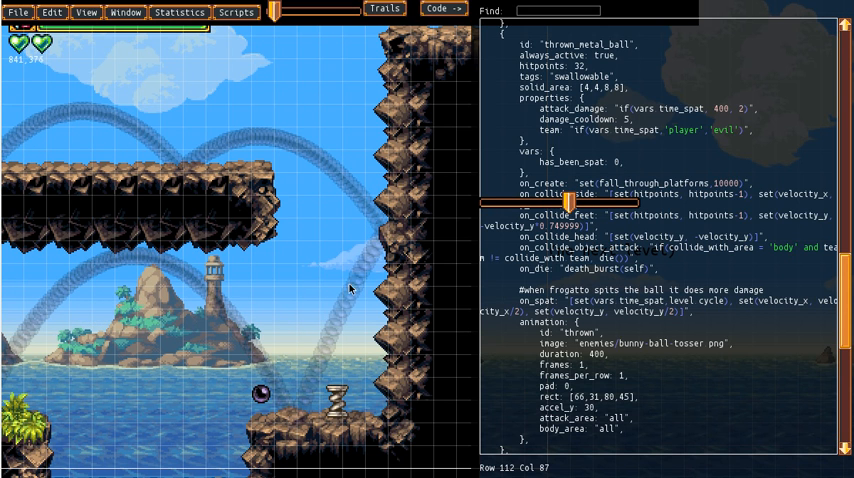
{"action": "mouse_move", "coordinate": [248, 378]}
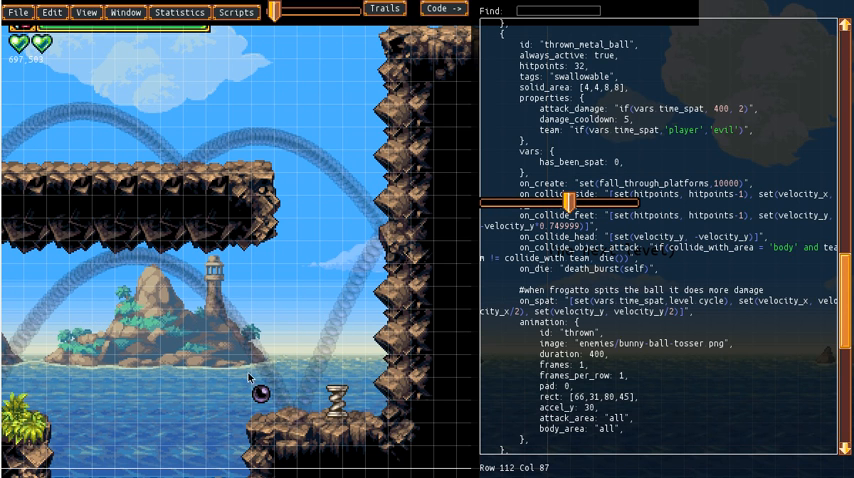
{"action": "mouse_move", "coordinate": [404, 132]}
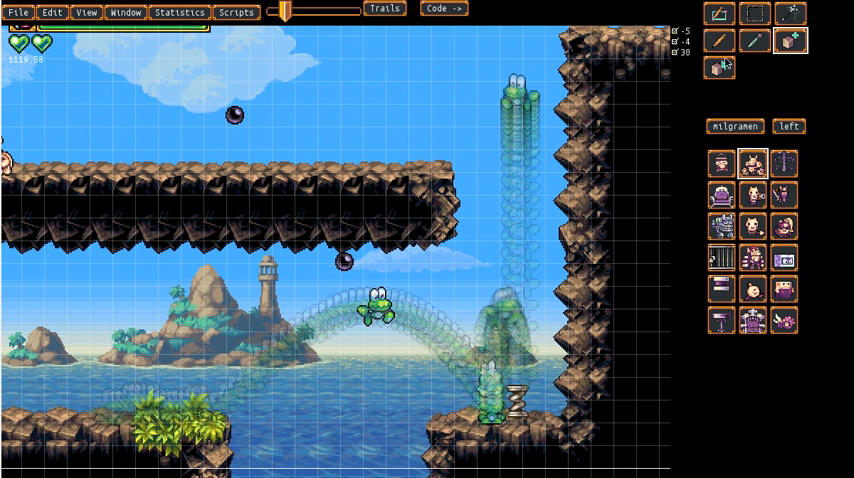
Step: Select the spring object on the ground after testing Frogatto's bounce
{"action": "left_click", "coordinate": [720, 64]}
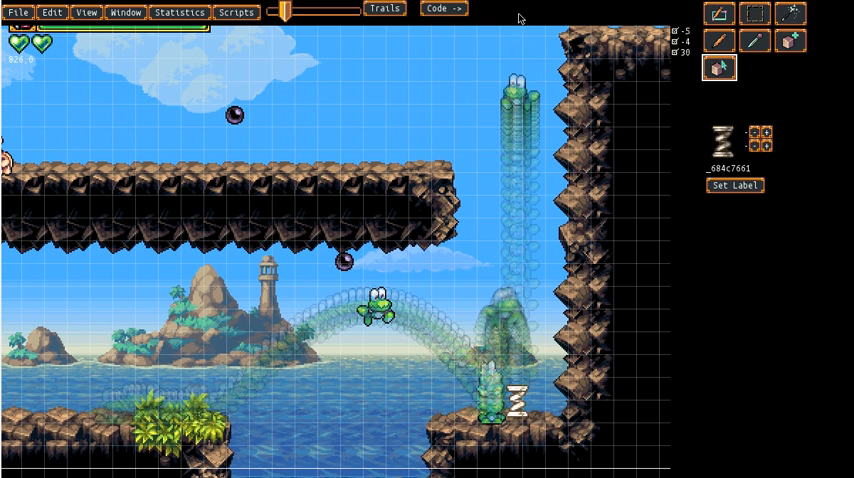
Step: Show the metal spring's code and drag the spring_amount slider to a lower value
{"action": "left_click", "coordinate": [438, 8]}
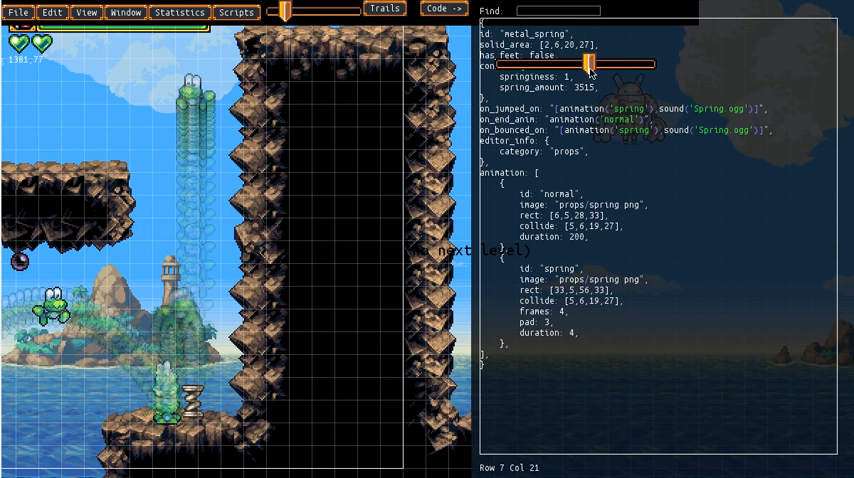
{"action": "left_click_drag", "start_coordinate": [560, 68], "coordinate": [596, 68]}
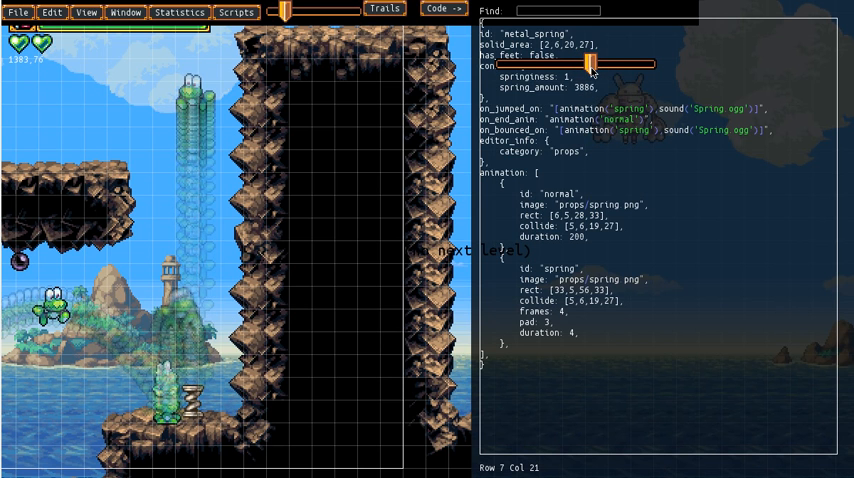